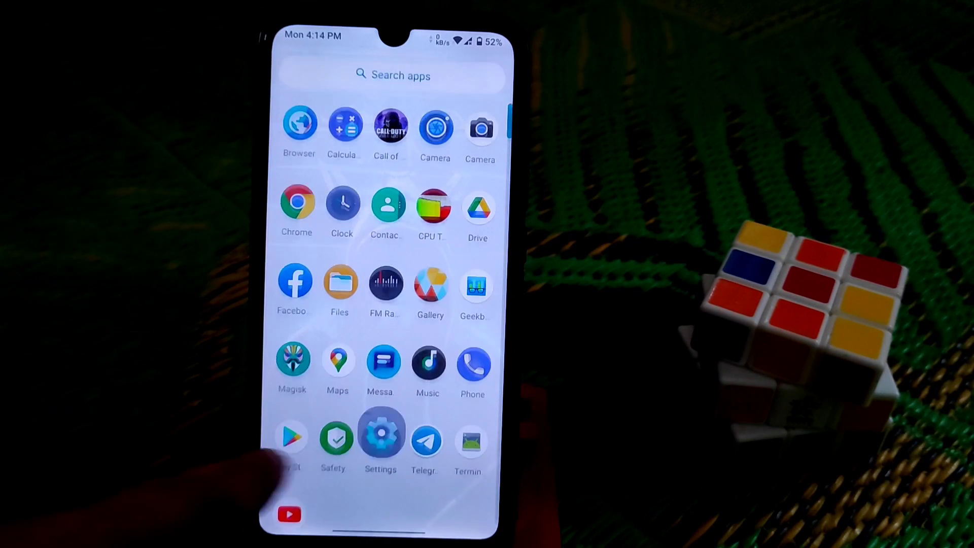
View the phone's details in Settings, then confirm Magisk 23.0 on Magisk's Home status cards
{"action": "left_click", "coordinate": [380, 432]}
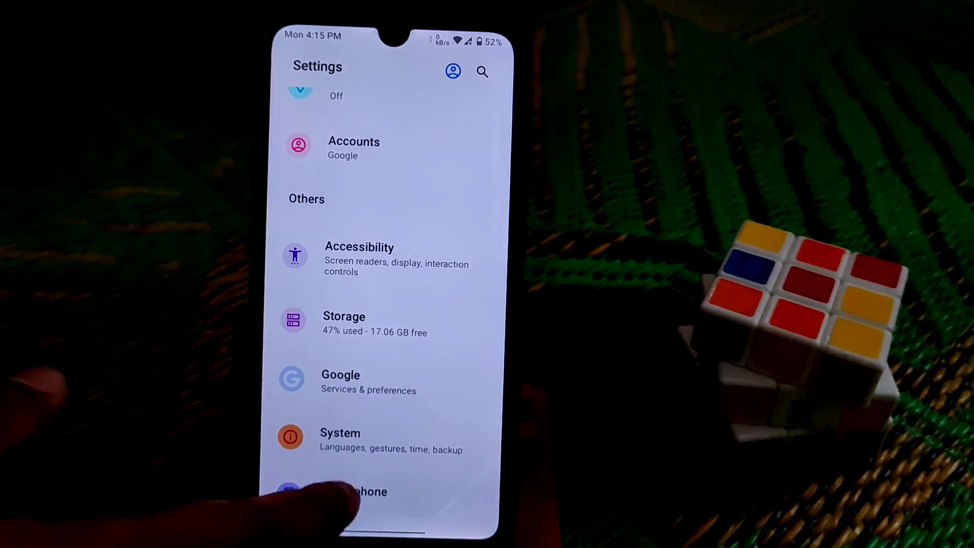
{"action": "left_click", "coordinate": [362, 491]}
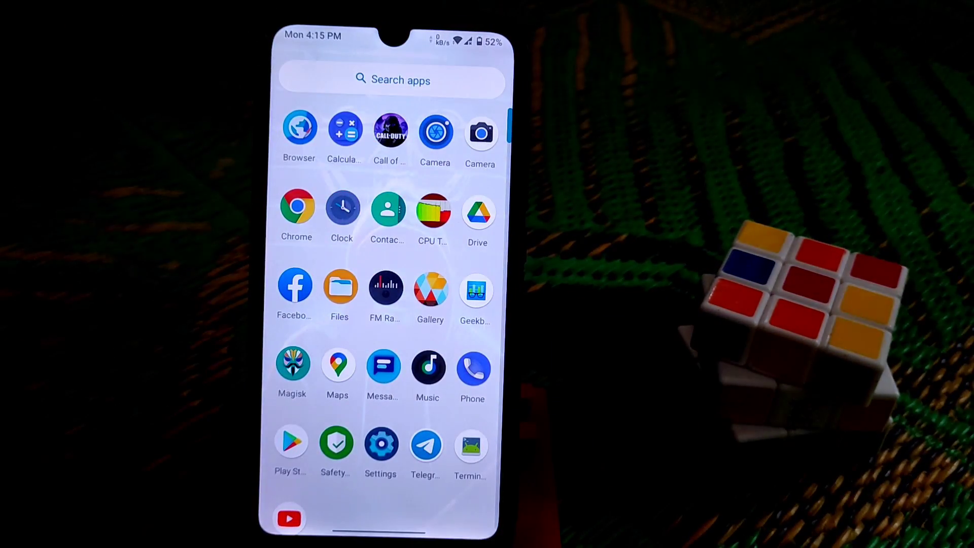
{"action": "left_click", "coordinate": [292, 366]}
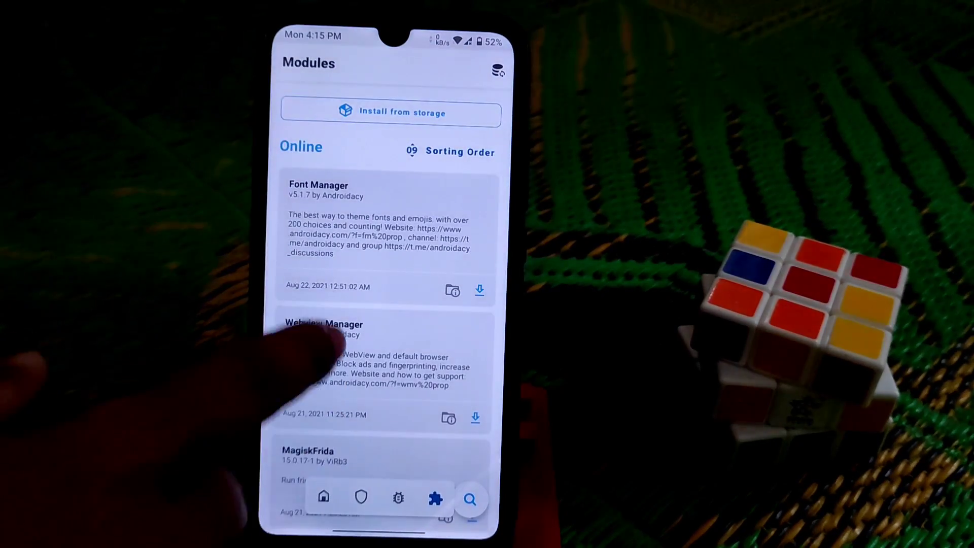
{"action": "left_click", "coordinate": [322, 497]}
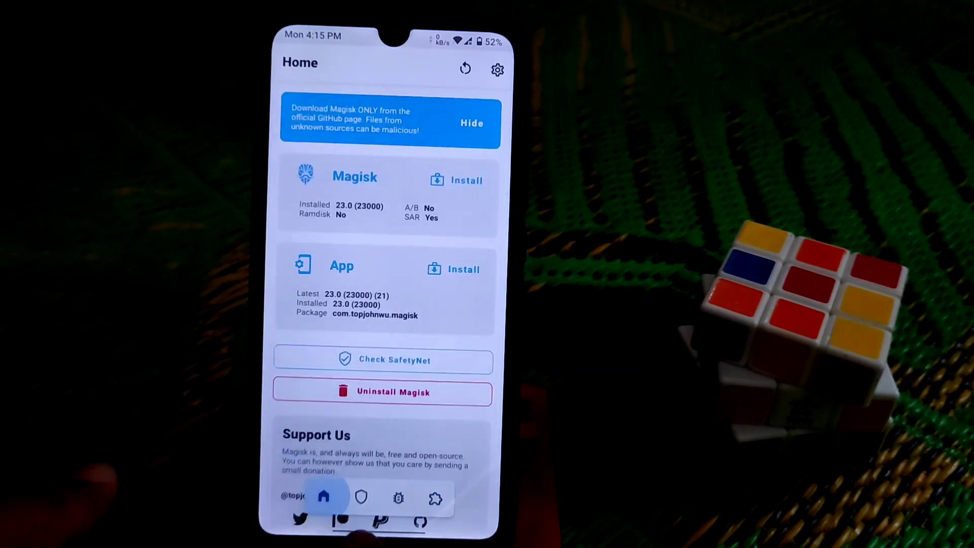
{"action": "left_click", "coordinate": [382, 359]}
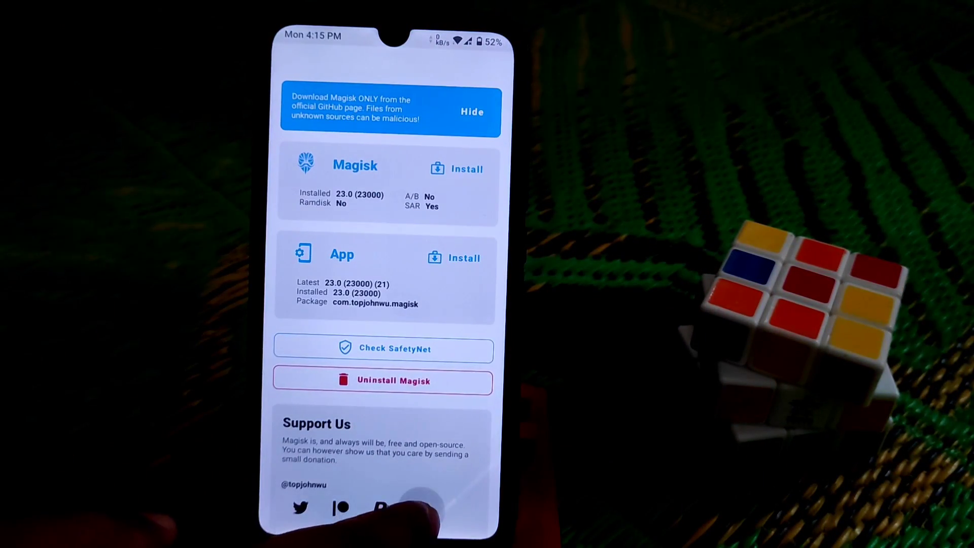
{"action": "scroll", "scroll_direction": "up", "scroll_amount": 3}
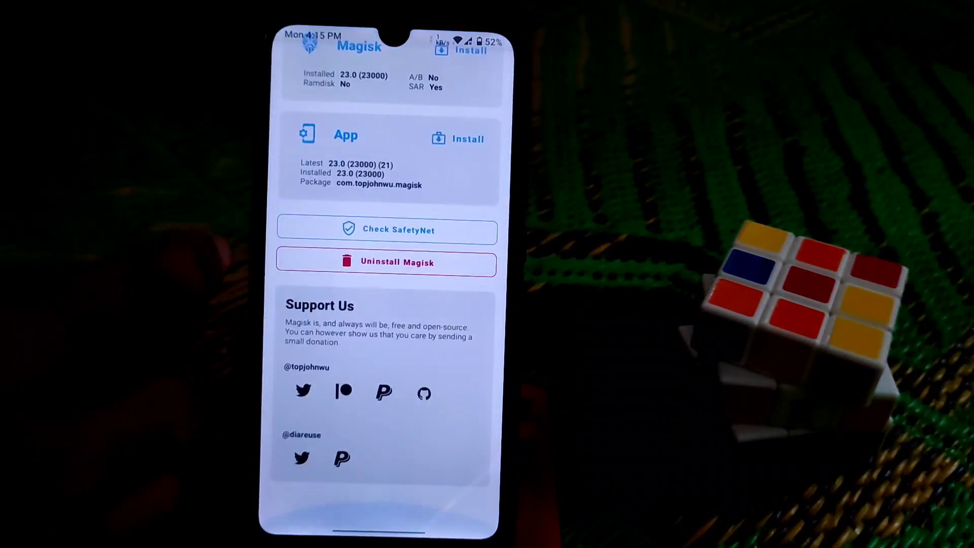
{"action": "left_click", "coordinate": [435, 498]}
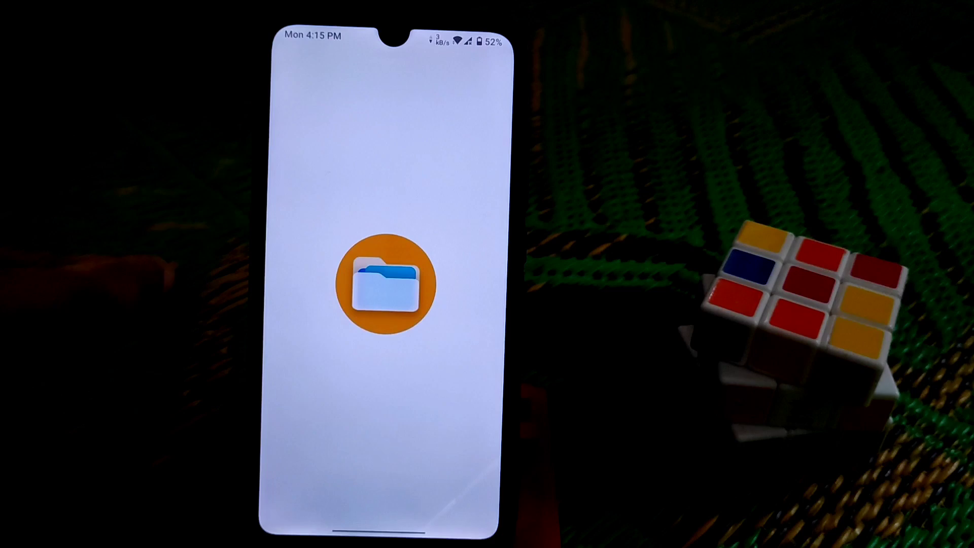
Browse SD card > AndroidAssistant_appbackup > Magisk module to find the MagiskHide_Props_Config zip
{"action": "left_click", "coordinate": [387, 283]}
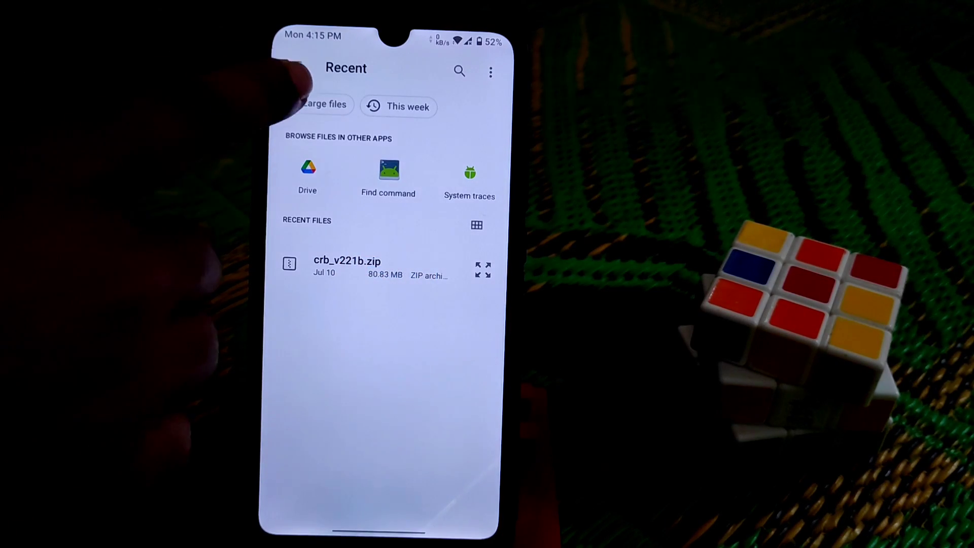
{"action": "left_click", "coordinate": [298, 72]}
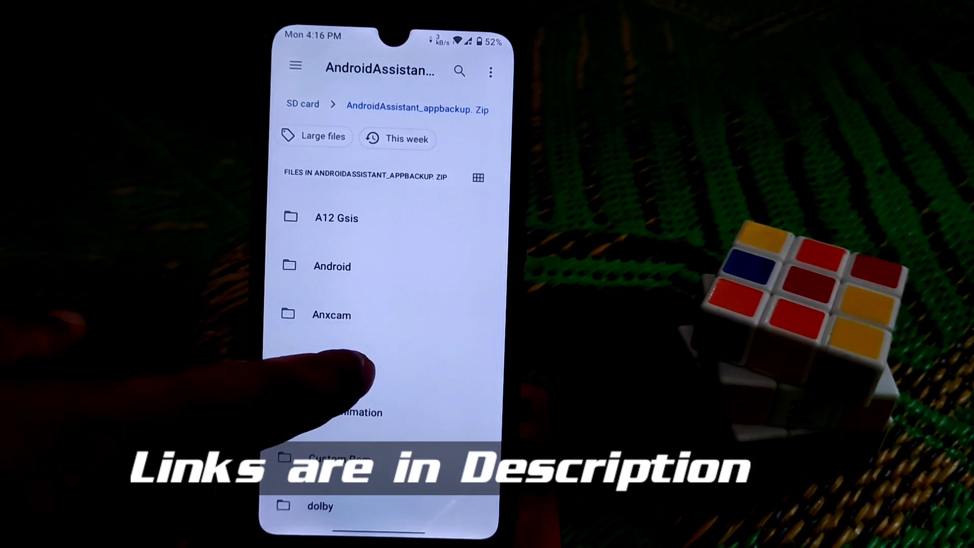
{"action": "scroll", "scroll_direction": "up", "scroll_amount": 3}
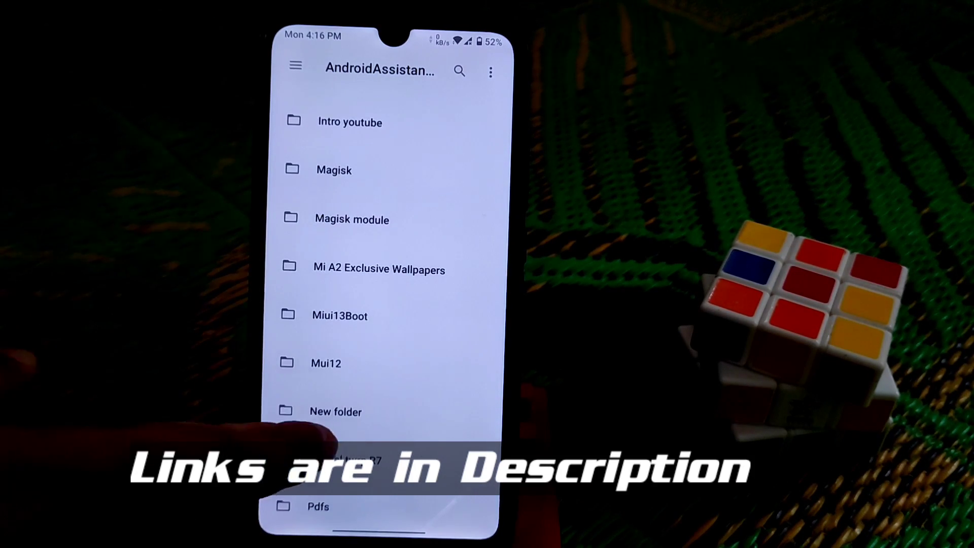
{"action": "left_click", "coordinate": [351, 220]}
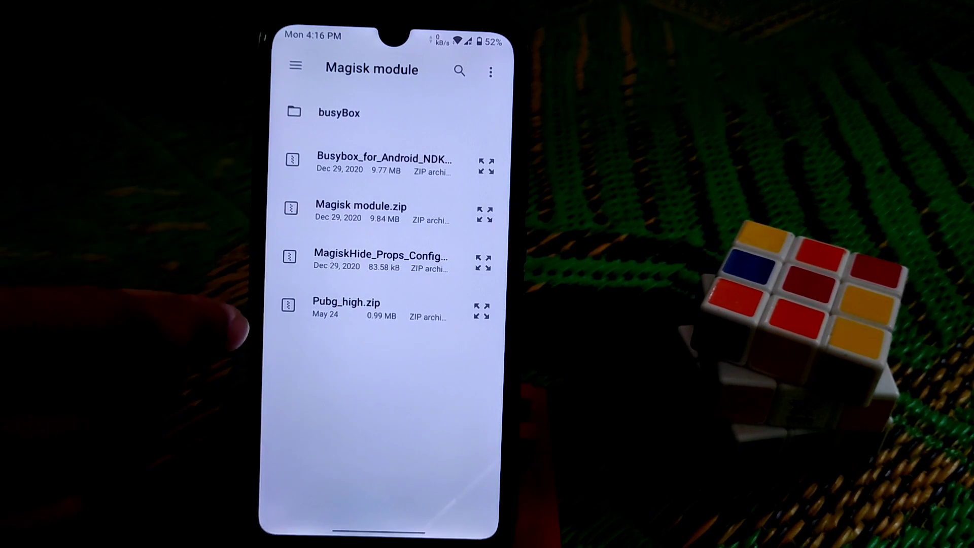
{"action": "left_click", "coordinate": [384, 261]}
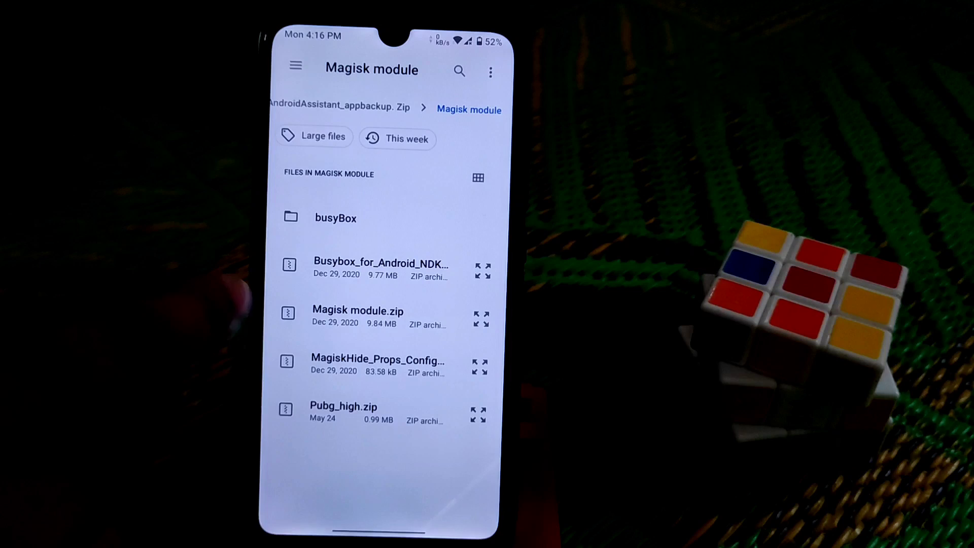
{"action": "left_click", "coordinate": [357, 310]}
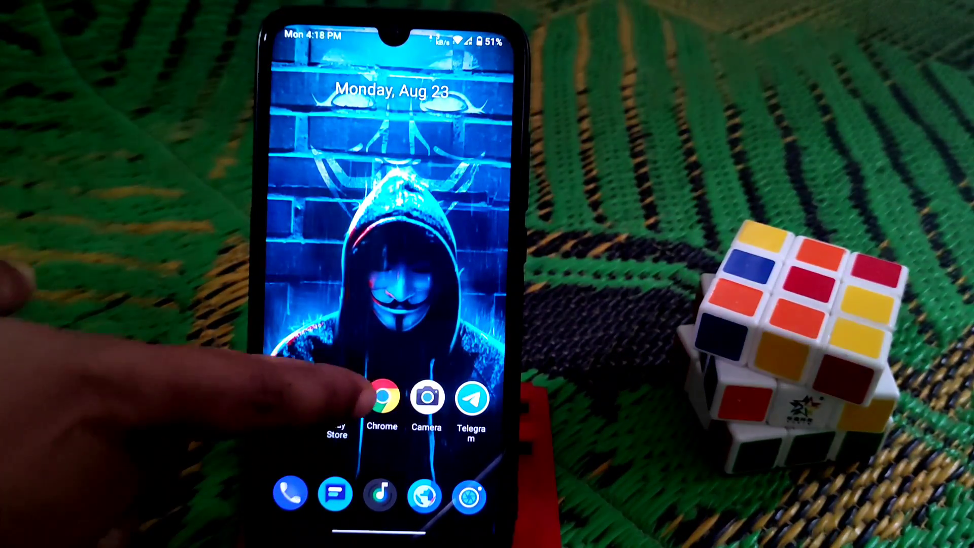
View Magisk's Modules list showing Busybox and MagiskHide Props Config
{"action": "scroll", "scroll_direction": "up", "scroll_amount": 3}
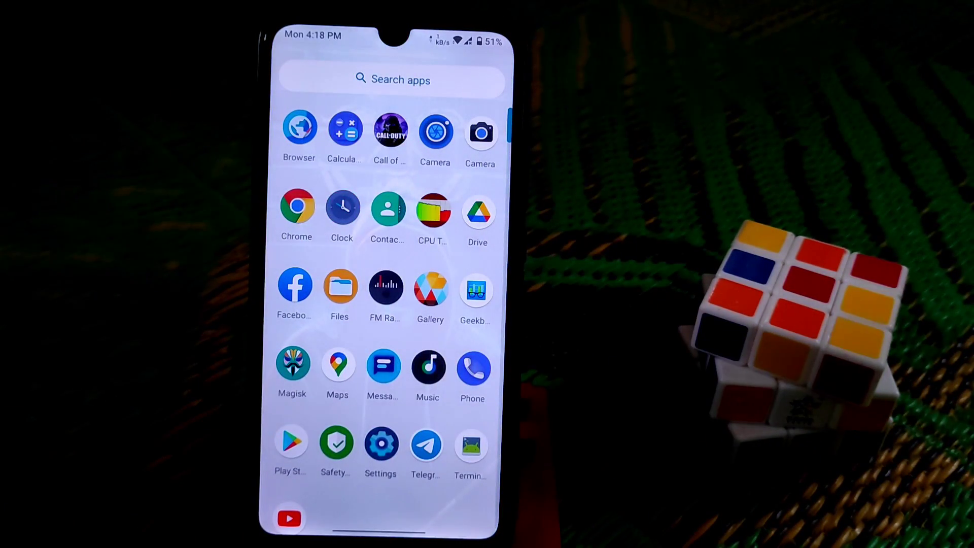
{"action": "left_click", "coordinate": [292, 364]}
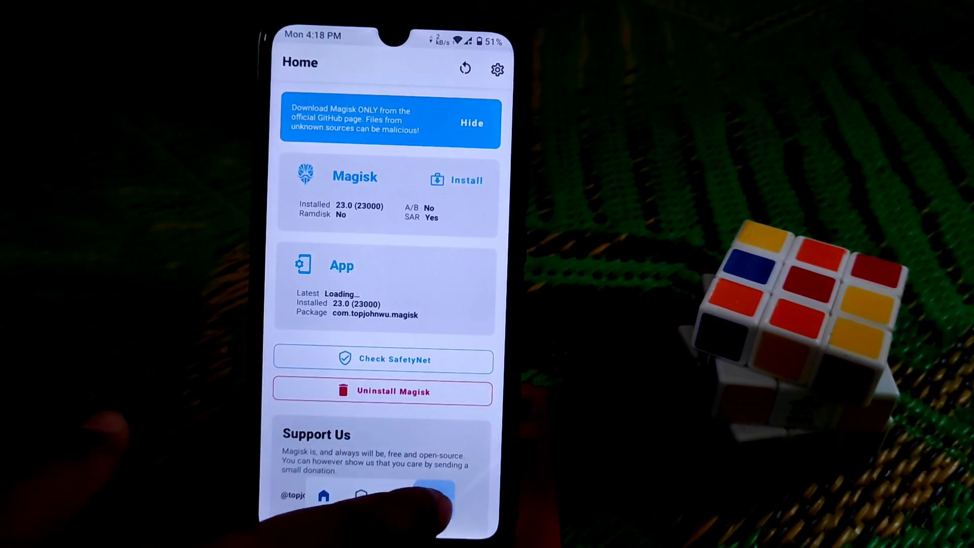
{"action": "left_click", "coordinate": [436, 497]}
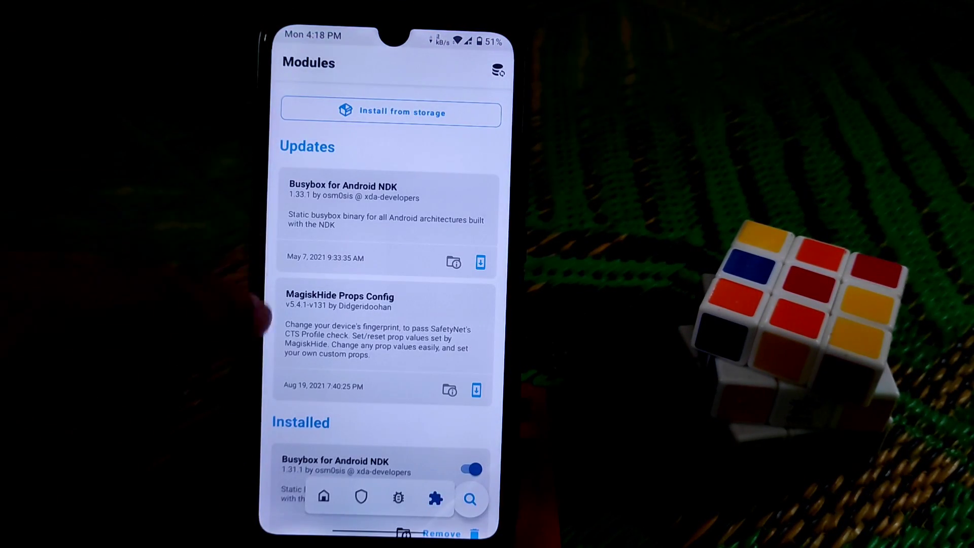
{"action": "left_click", "coordinate": [322, 497]}
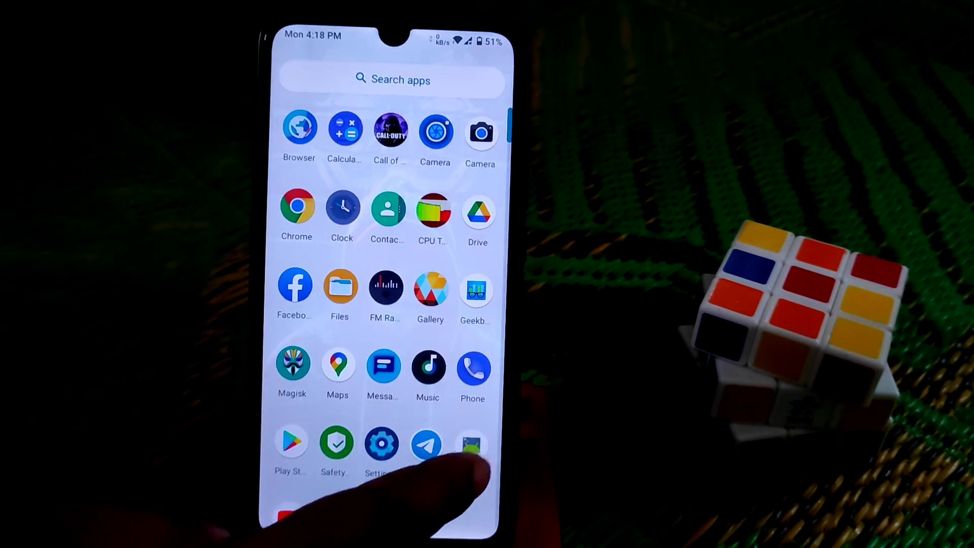
Get root in Terminal Emulator via su with Superuser granted, and start the props script
{"action": "left_click", "coordinate": [472, 445]}
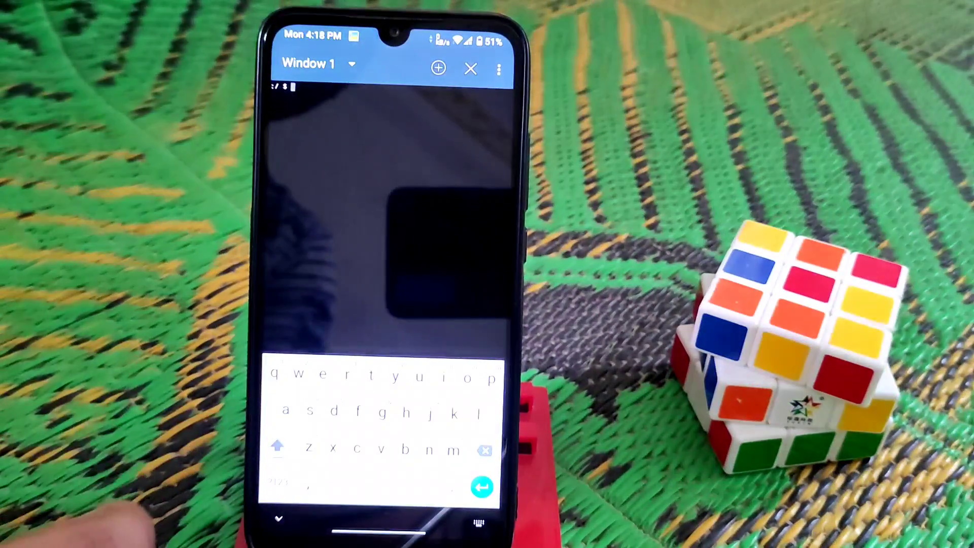
{"action": "type", "text": "su"}
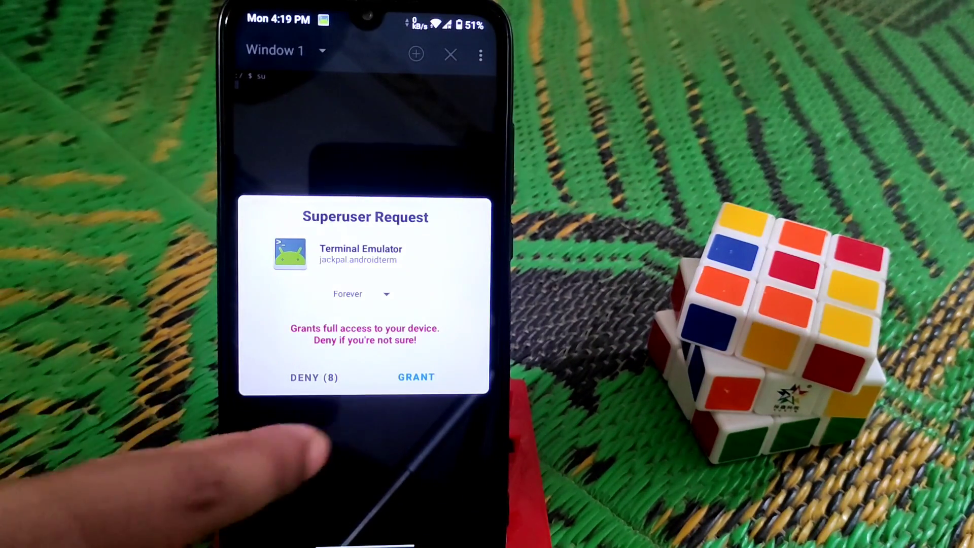
{"action": "left_click", "coordinate": [416, 376]}
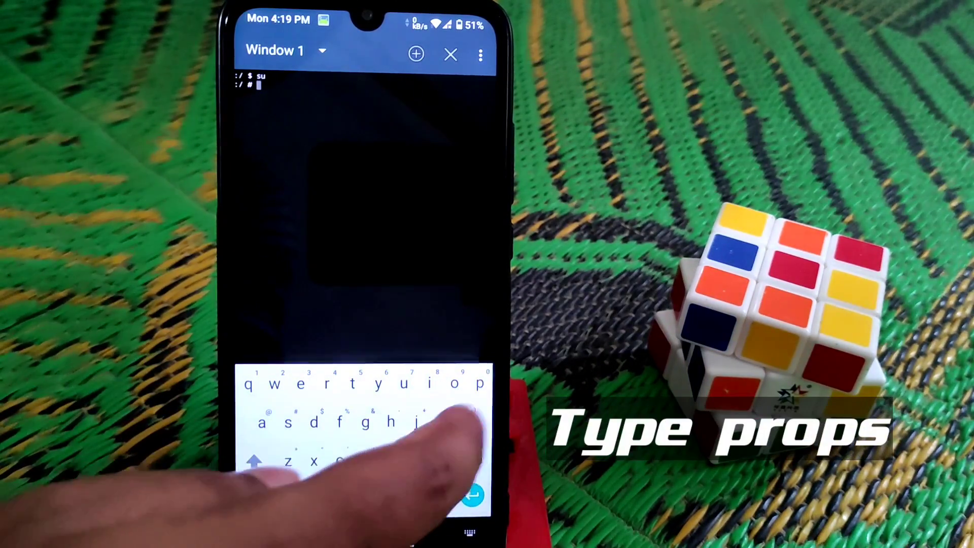
{"action": "type", "text": "p"}
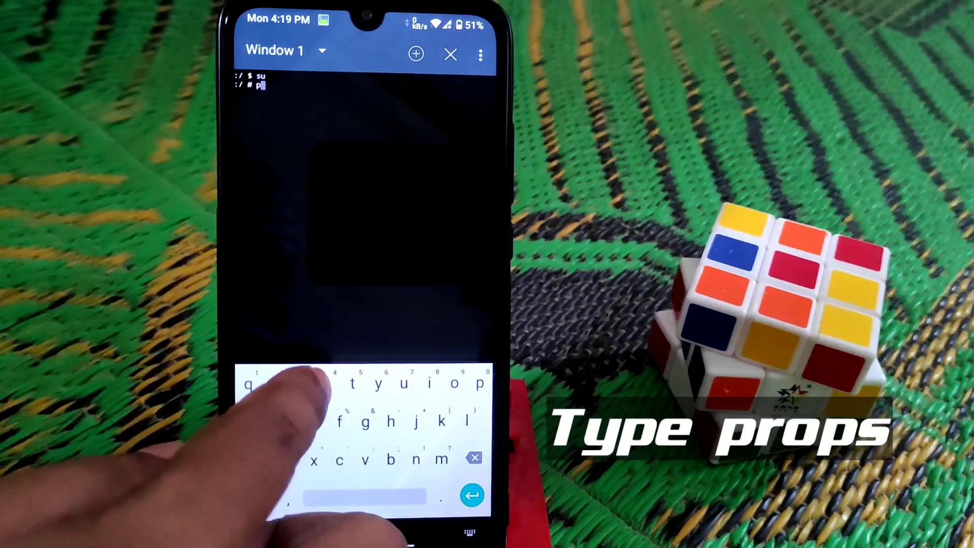
{"action": "type", "text": "rop"}
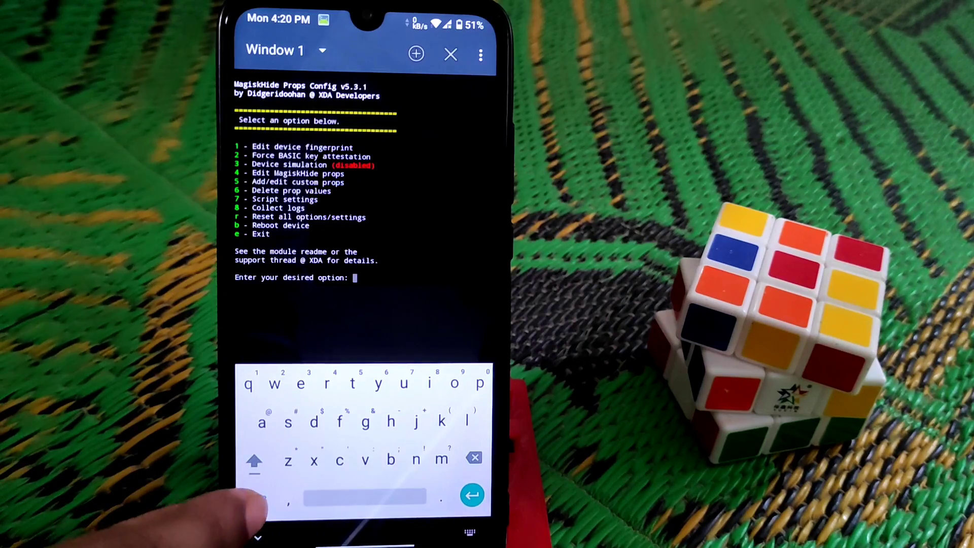
Choose option 1, Edit device fingerprint, to reach the manufacturer list
{"action": "type", "text": "1"}
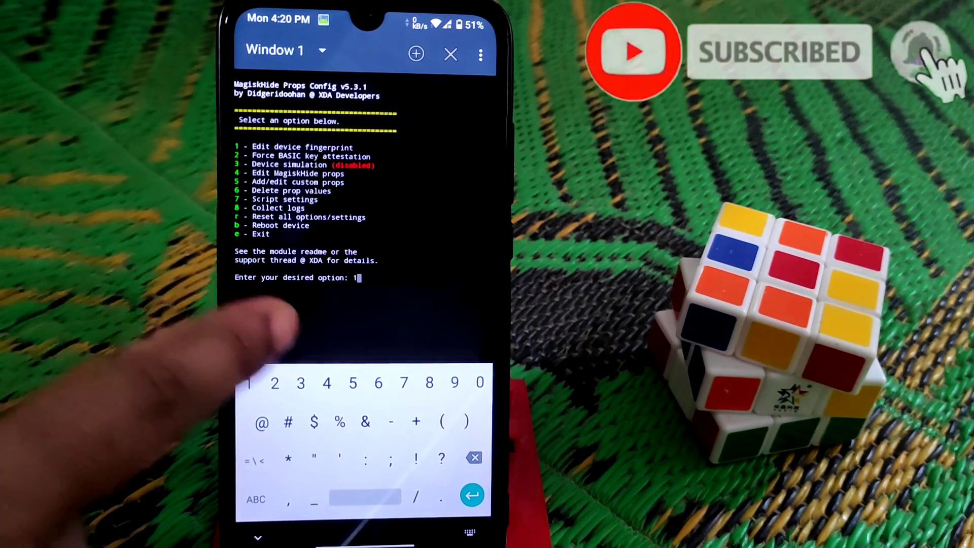
{"action": "left_click", "coordinate": [471, 495]}
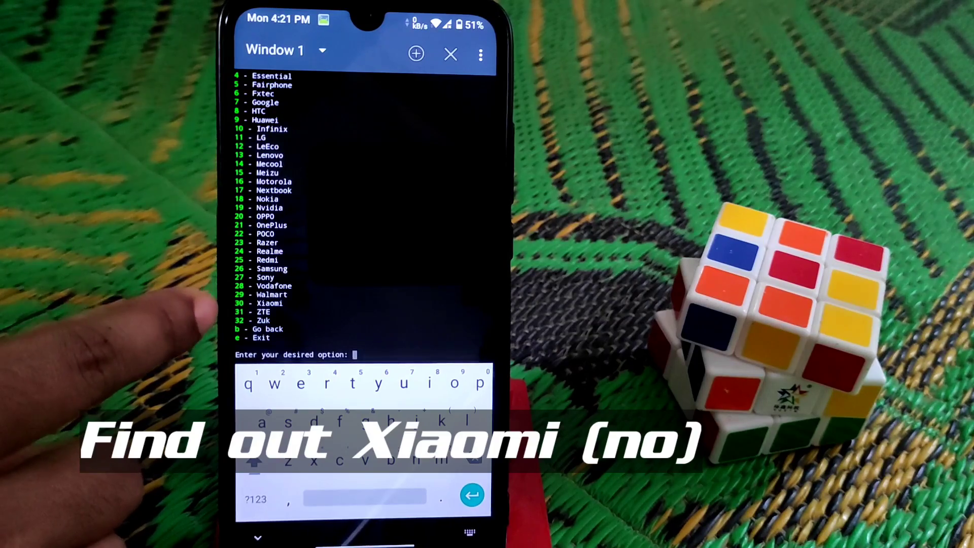
Pick manufacturer 30 (Xiaomi) and select the Redmi 7 Global fingerprint
{"action": "left_click", "coordinate": [254, 500]}
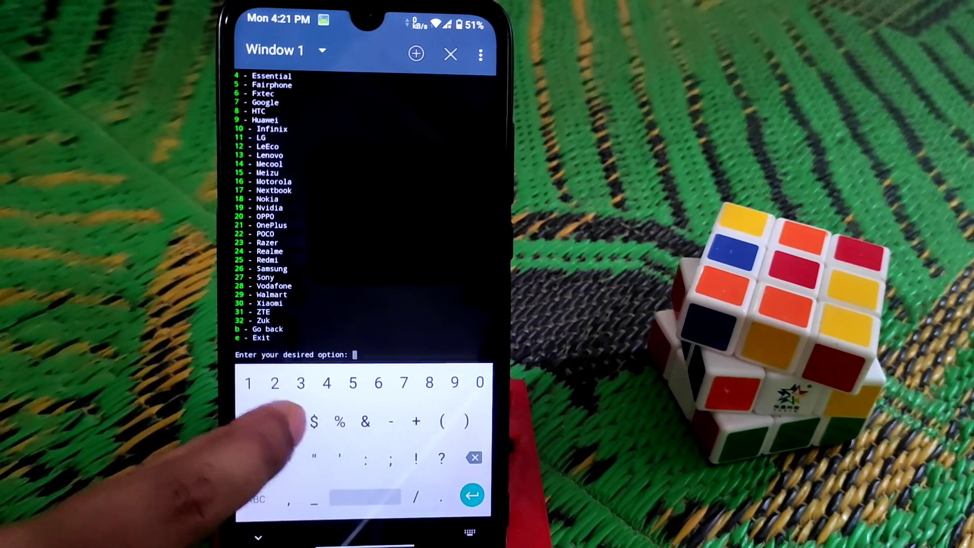
{"action": "type", "text": "30"}
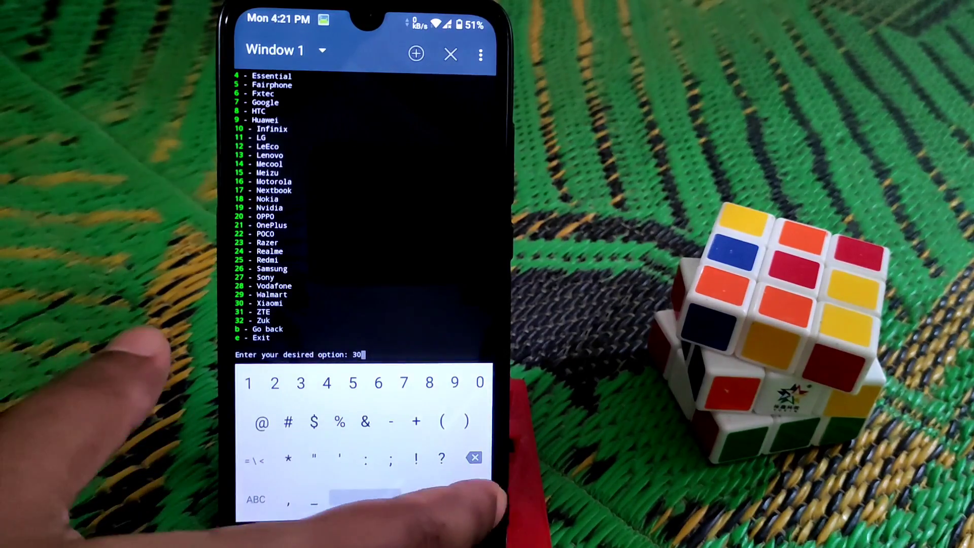
{"action": "key", "text": "enter"}
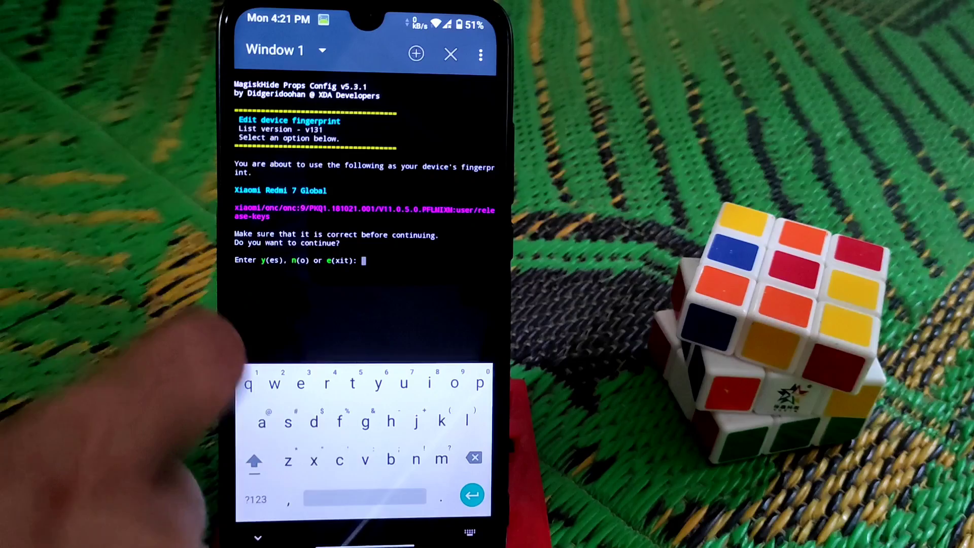
Confirm the Redmi 7 Global fingerprint with y and accept rebooting the phone now
{"action": "type", "text": "y"}
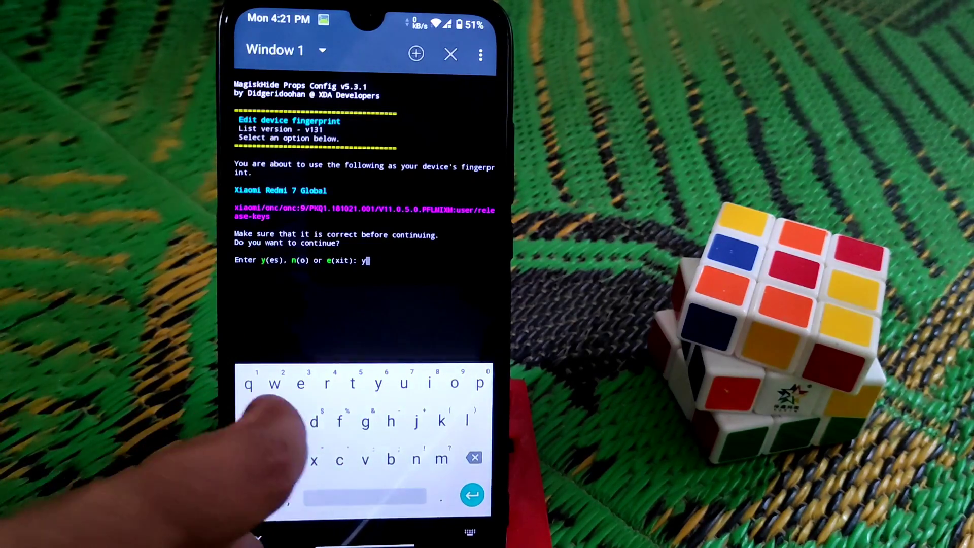
{"action": "left_click", "coordinate": [472, 495]}
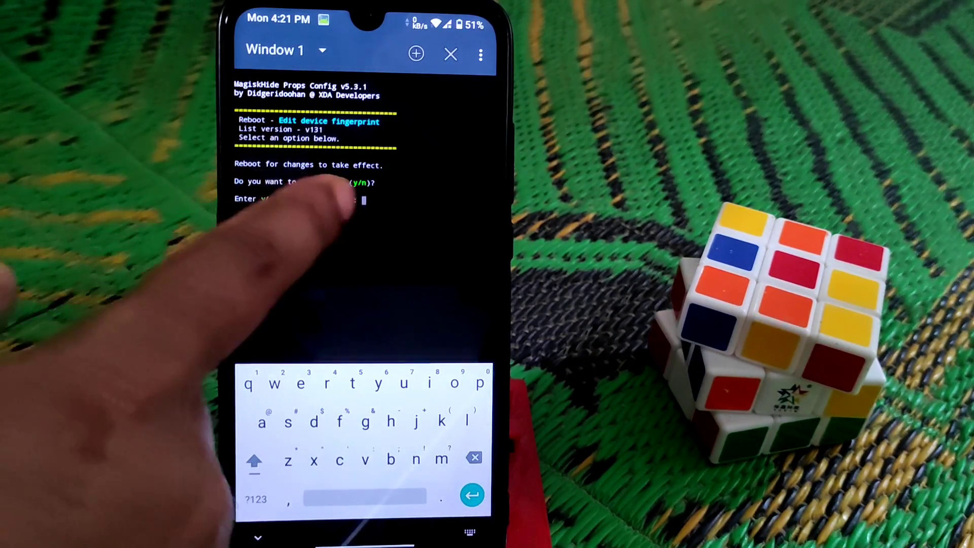
{"action": "type", "text": "y"}
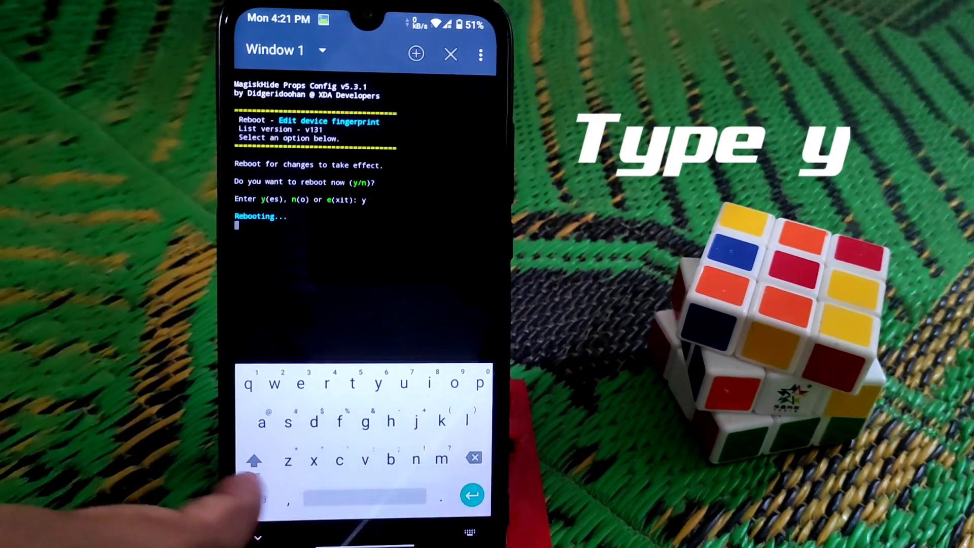
{"action": "type", "text": "y"}
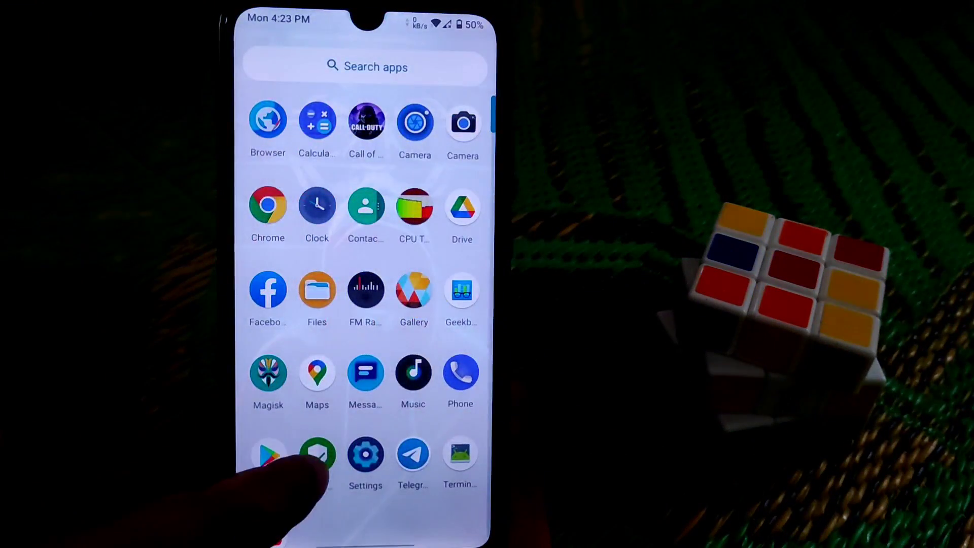
Launch SafetyNet Test from the app drawer, reaching Magisk settings with MagiskHide off
{"action": "left_click", "coordinate": [317, 450]}
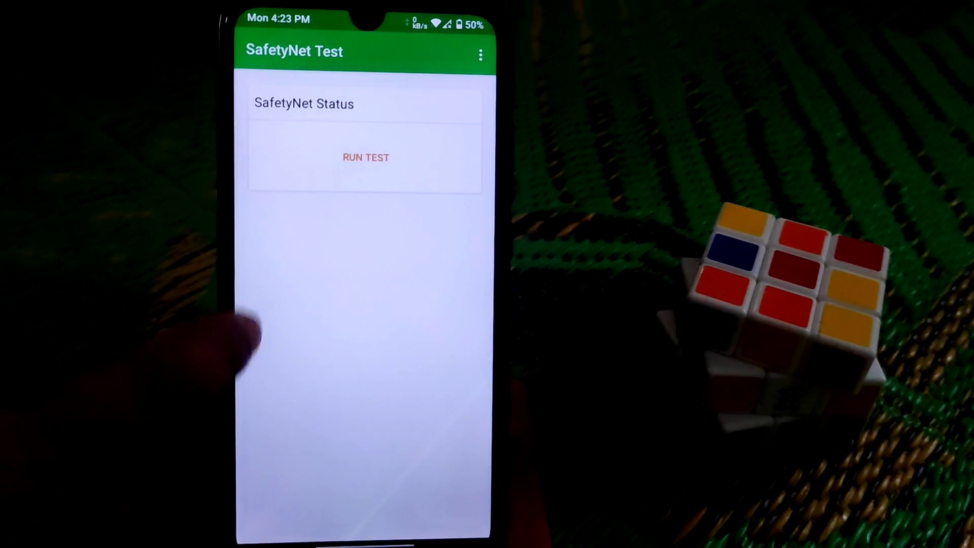
{"action": "left_click", "coordinate": [365, 156]}
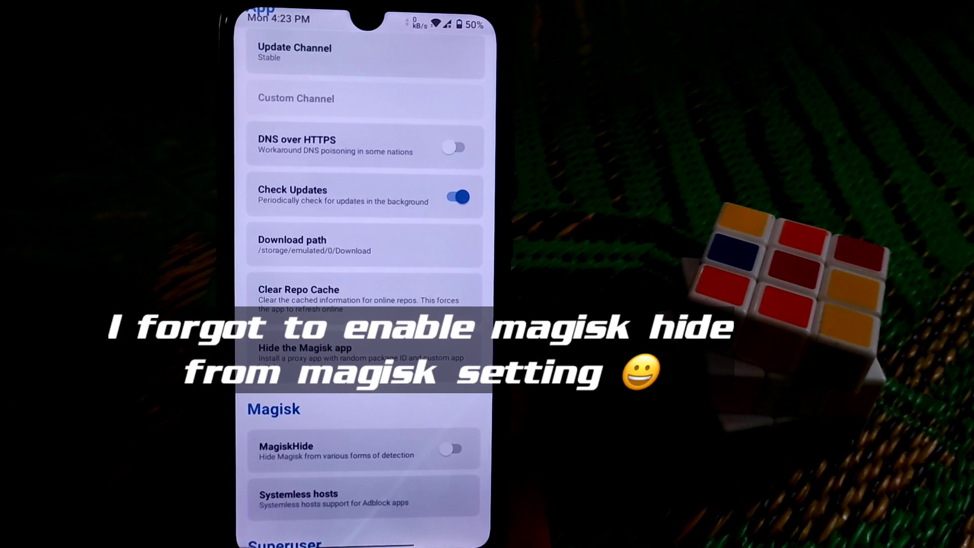
Toggle MagiskHide on in Magisk Settings
{"action": "left_click", "coordinate": [453, 448]}
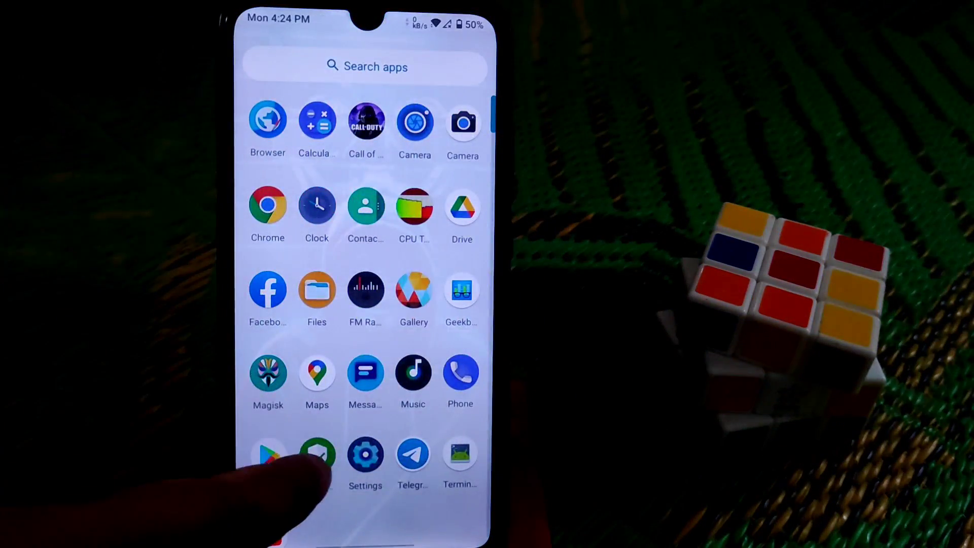
Reopen SafetyNet Test and run the SafetyNet status check
{"action": "left_click", "coordinate": [317, 454]}
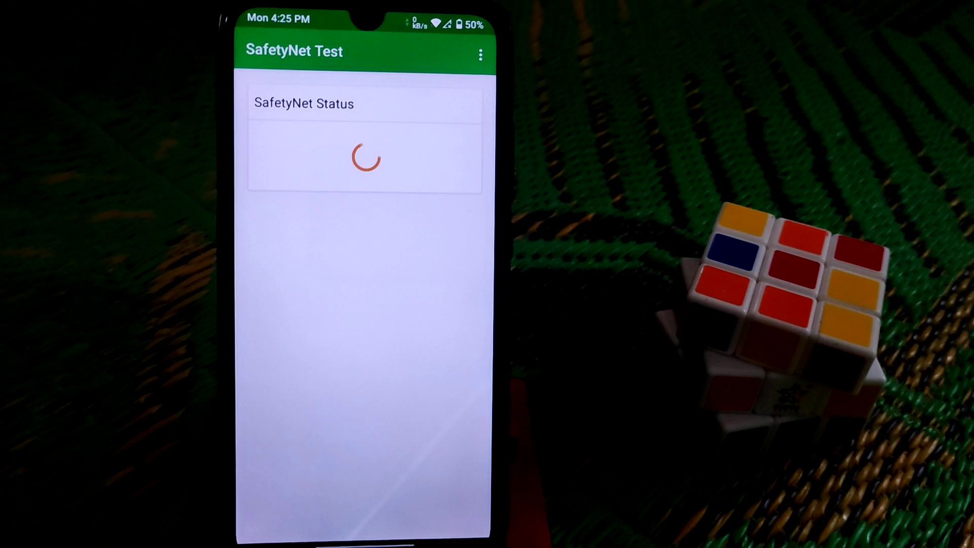